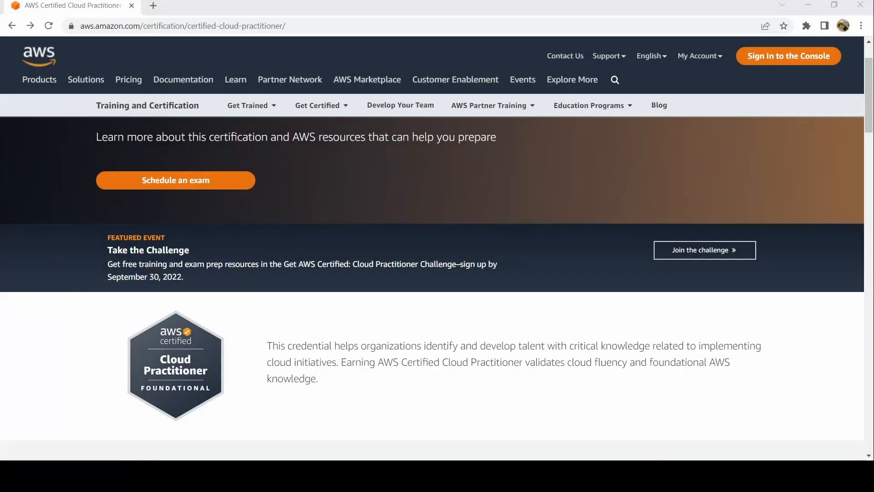
mouse_move(386, 270)
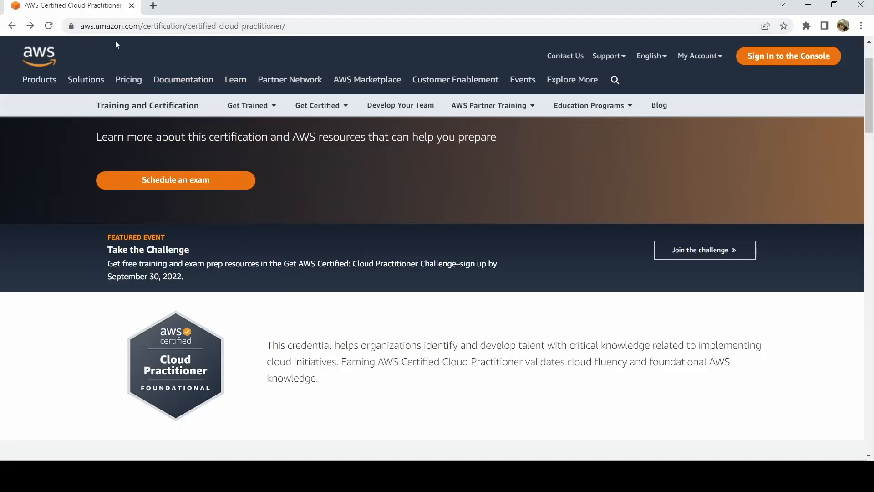
mouse_move(142, 263)
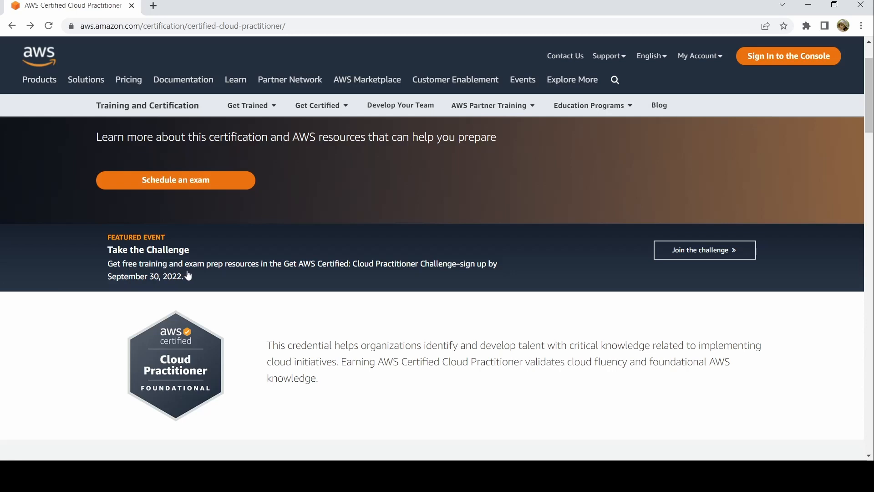
mouse_move(457, 282)
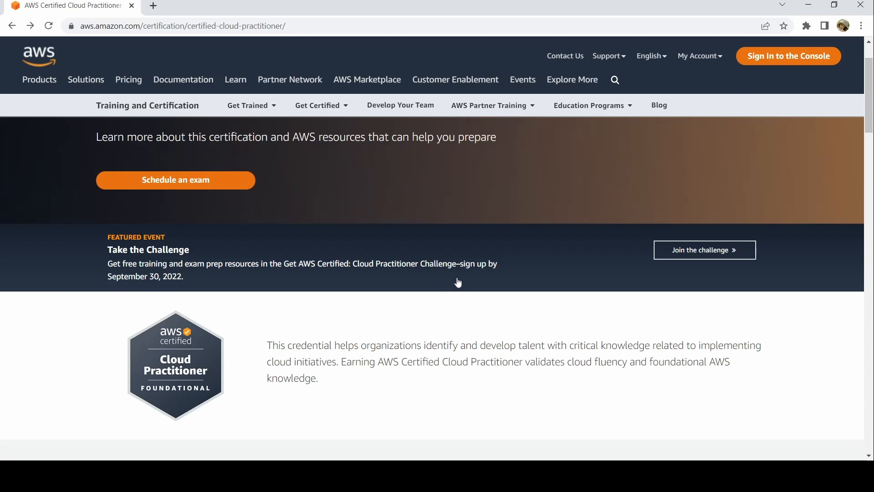
mouse_move(363, 277)
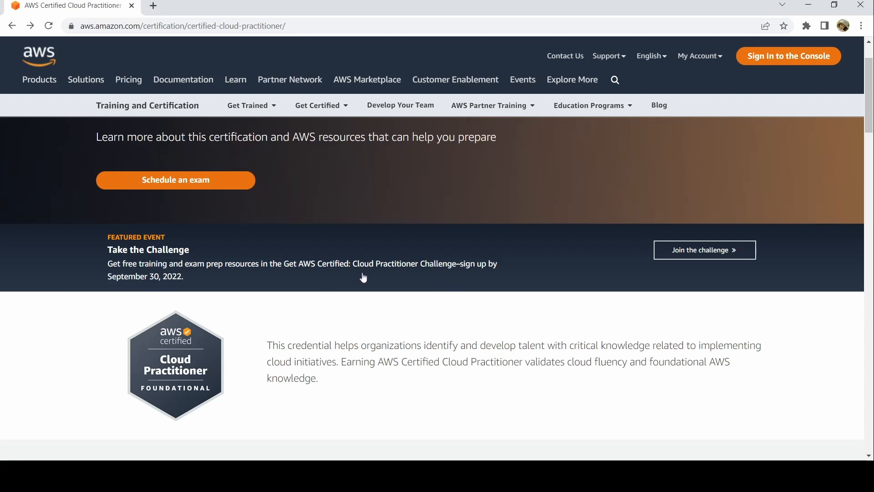
mouse_move(709, 252)
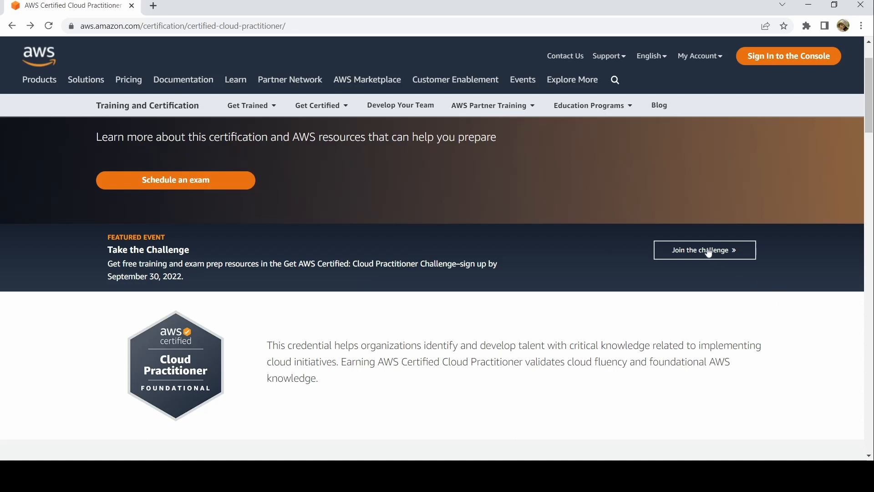
Step: Join the Cloud Practitioner Challenge from the featured banner and bring the registration form into view
left_click(703, 250)
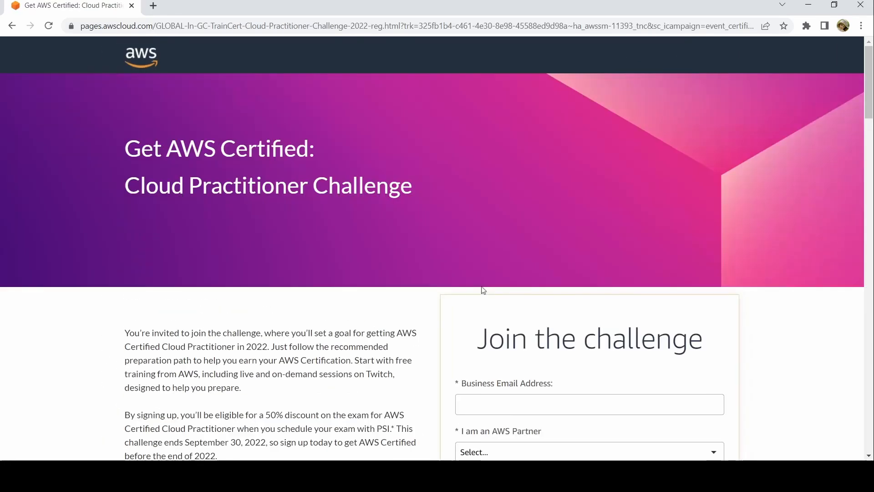
scroll("down", 3)
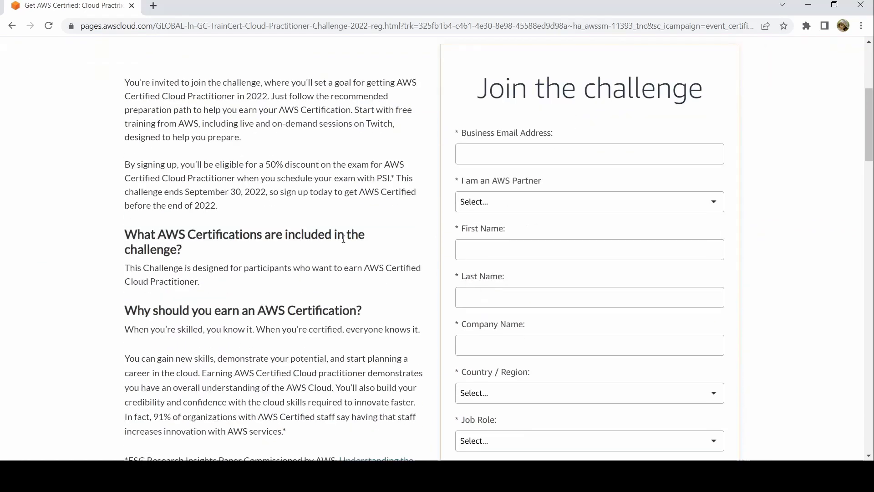
mouse_move(166, 92)
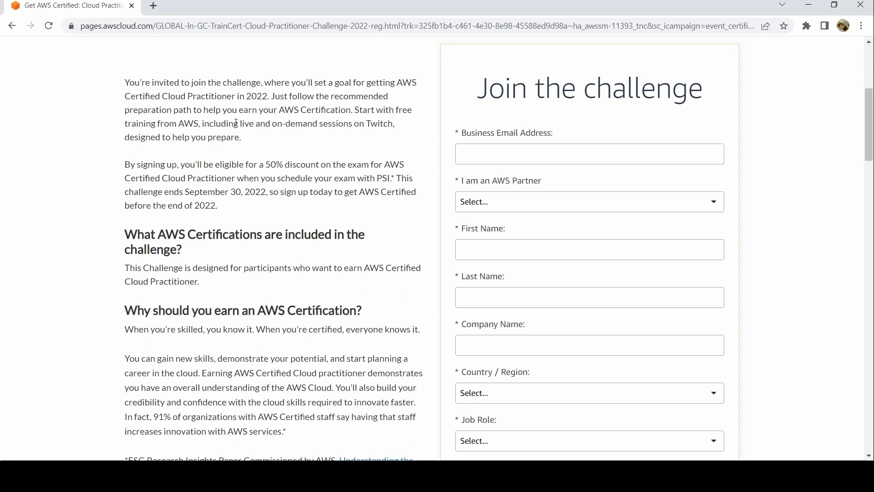
mouse_move(317, 136)
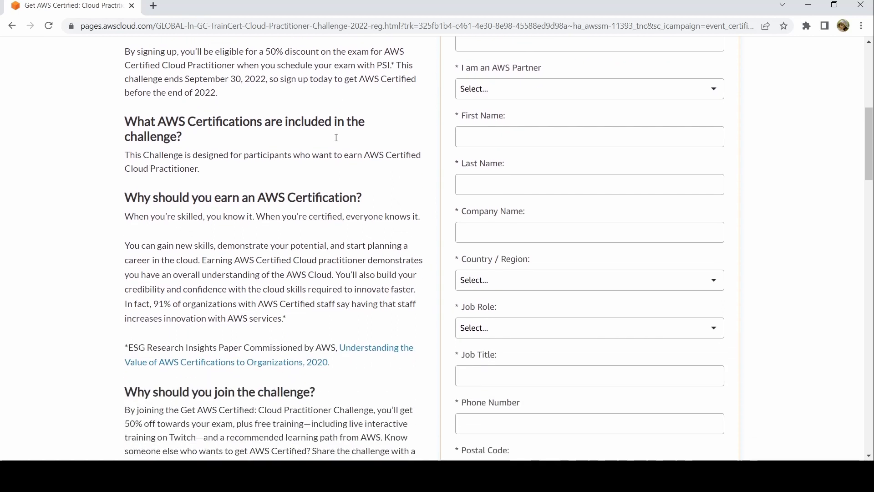
scroll("down", 3)
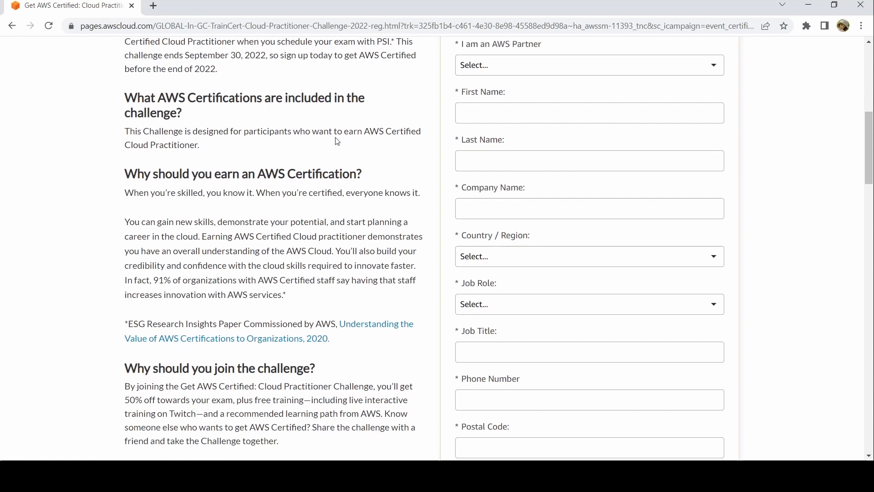
scroll("down", 3)
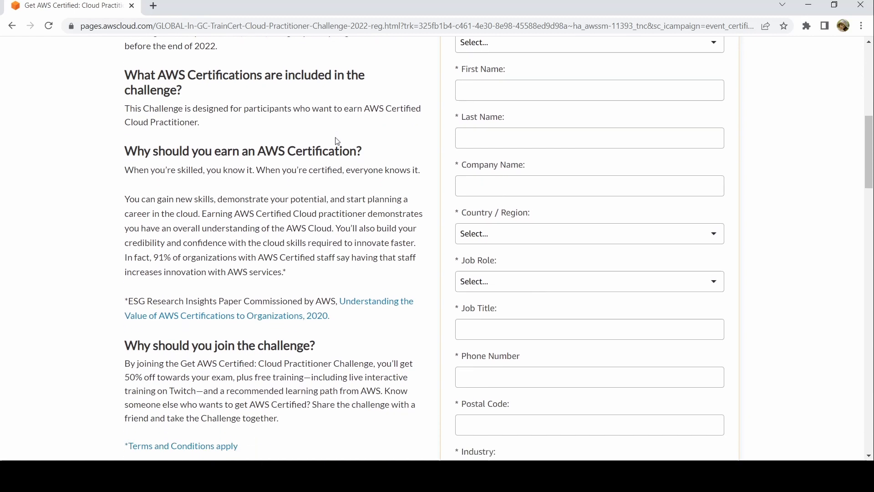
scroll("down", 3)
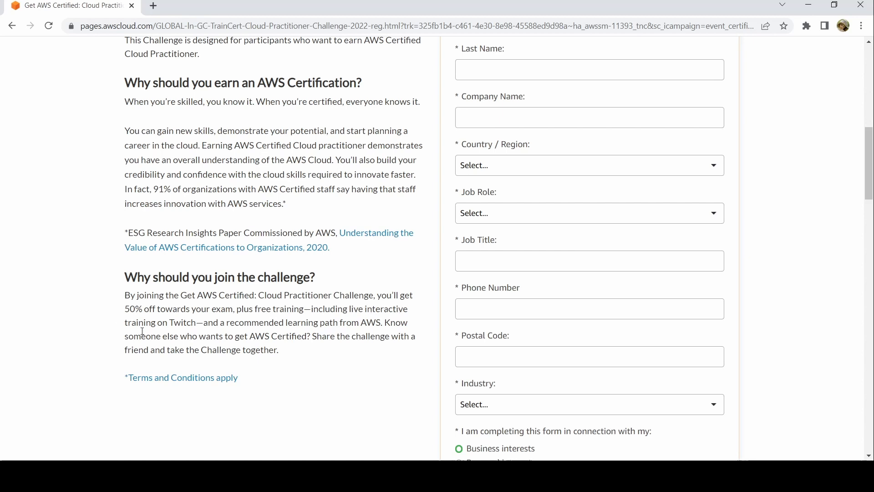
mouse_move(306, 331)
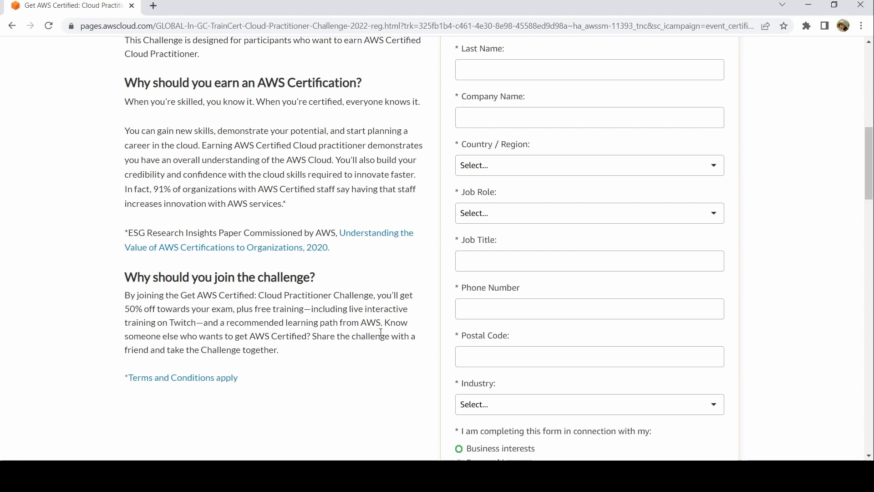
mouse_move(162, 394)
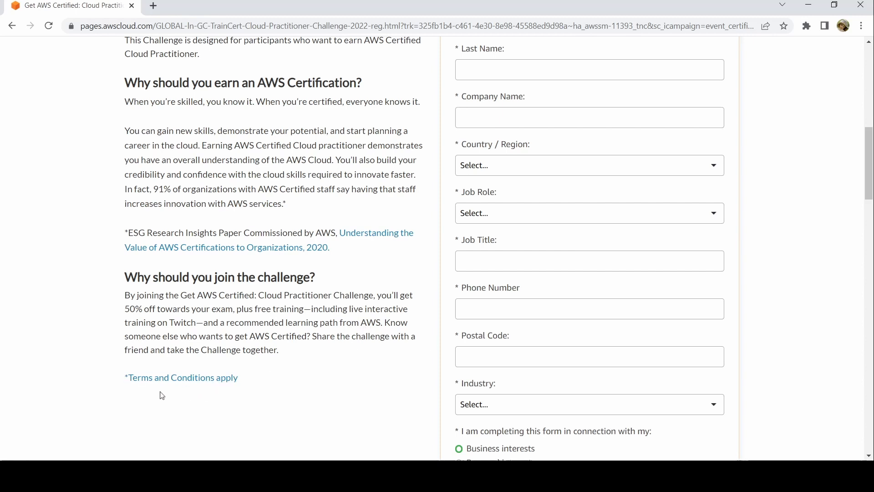
mouse_move(213, 373)
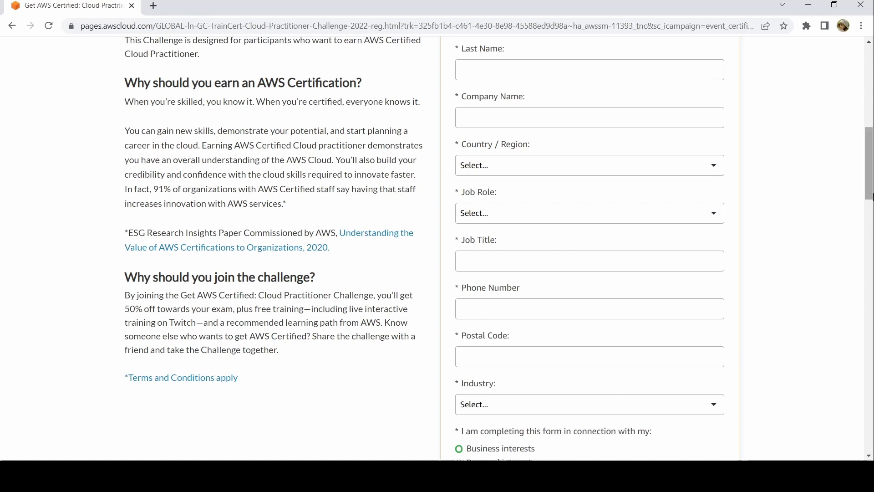
scroll("down", 3)
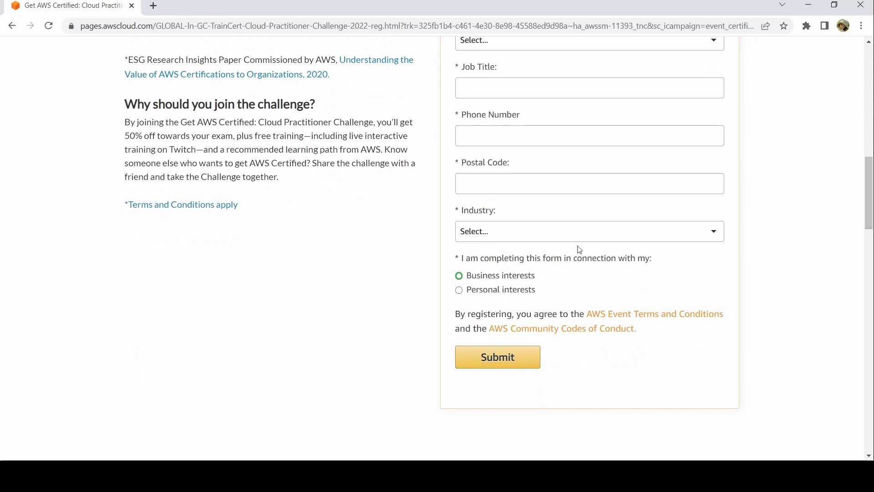
mouse_move(648, 284)
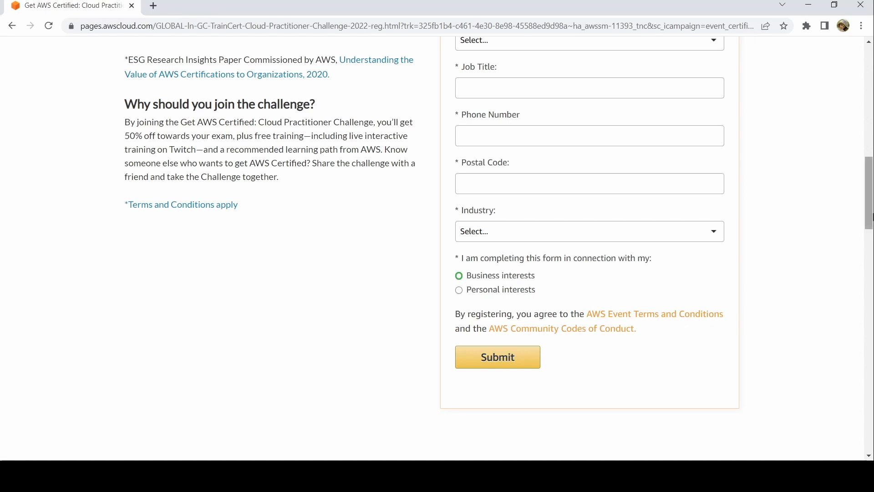
scroll("up", 3)
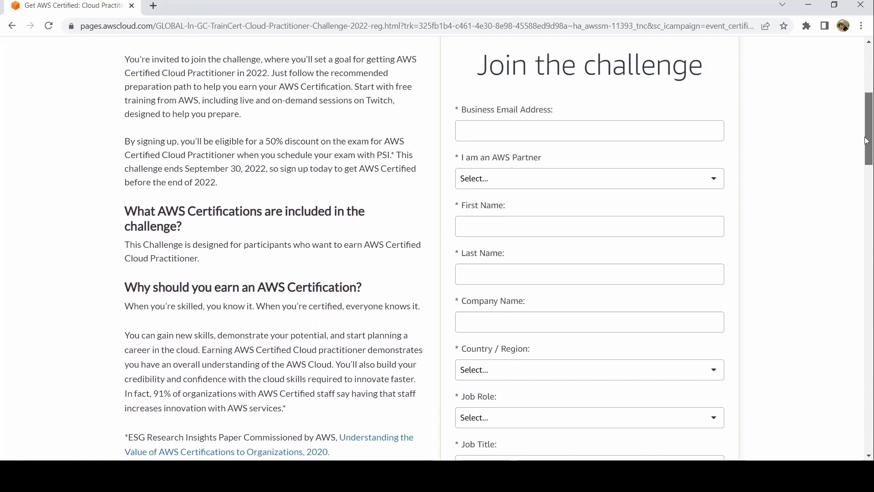